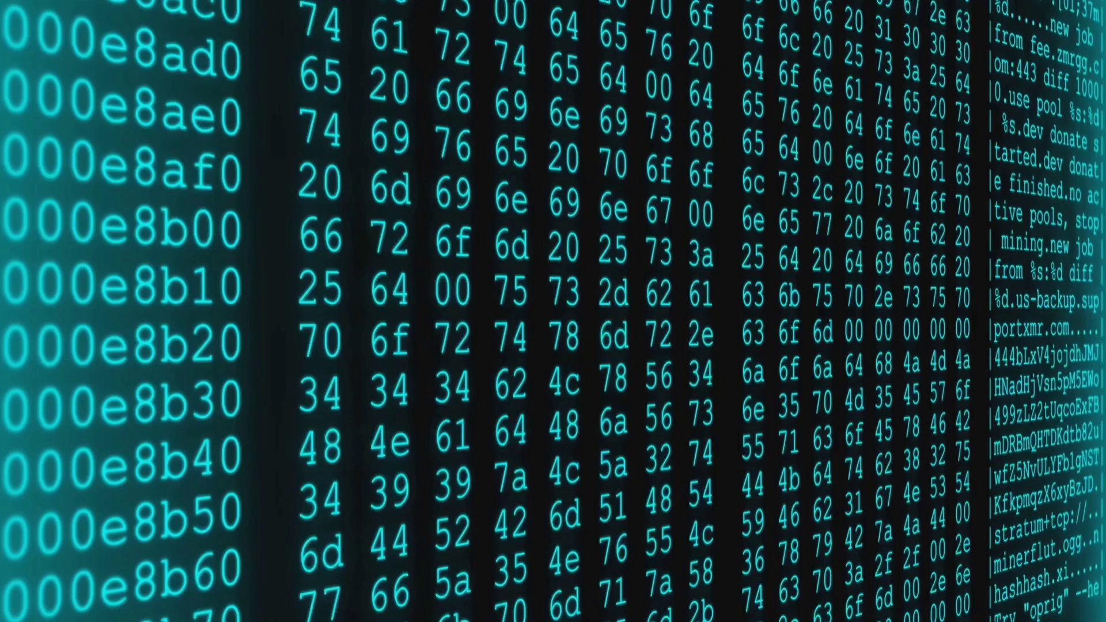
pyautogui.scroll(-3)
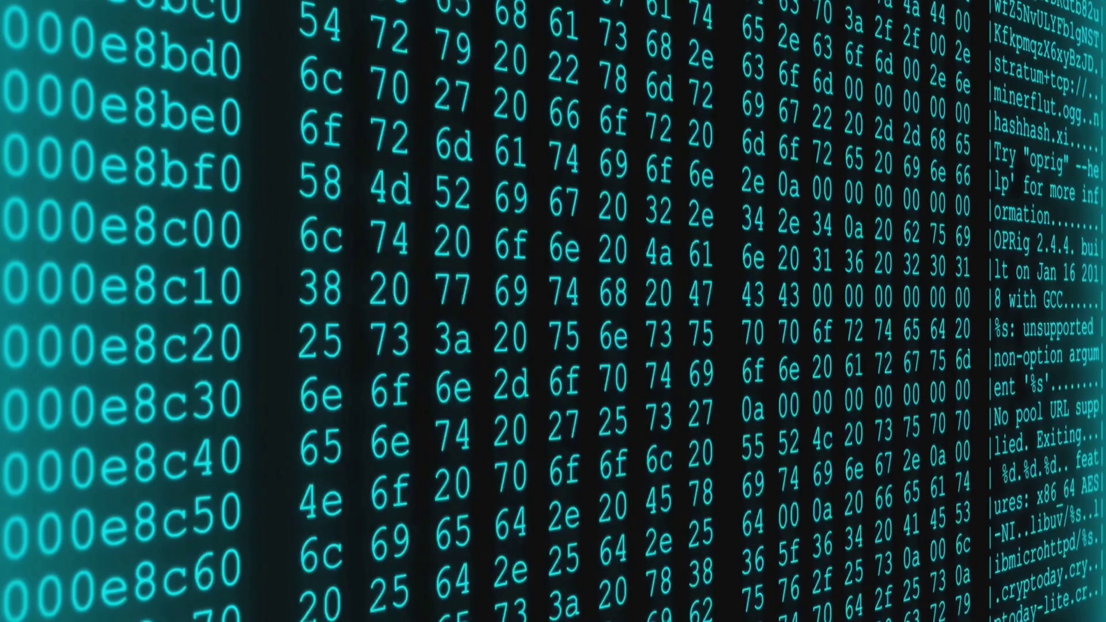